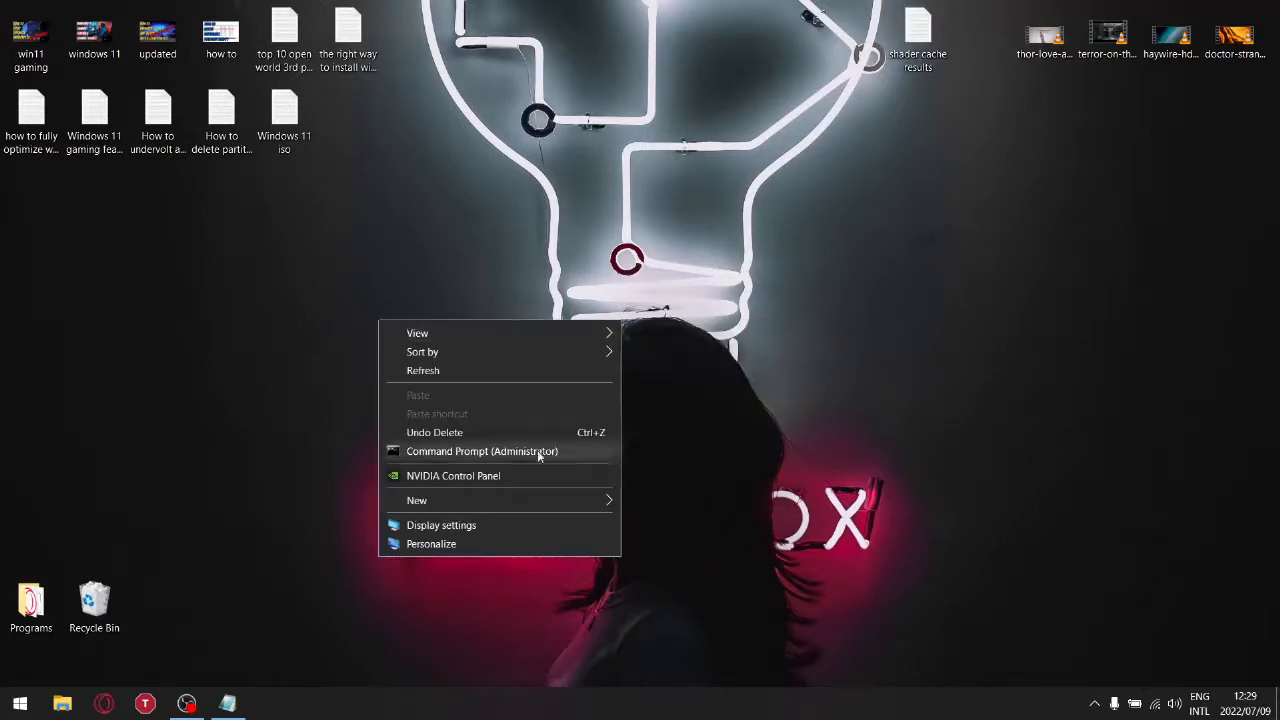
- Show the Shader Cache Size choices under Manage 3D Settings in NVIDIA Control Panel
{"action": "left_click", "coordinate": [452, 476]}
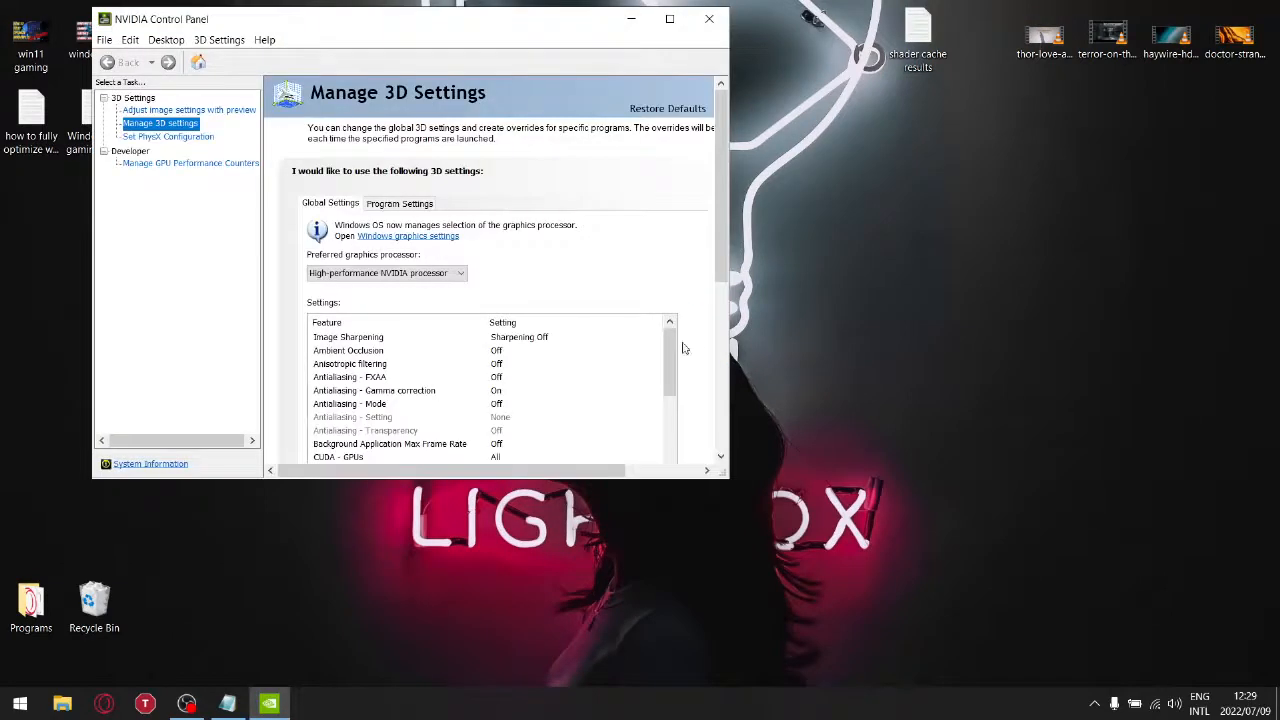
{"action": "scroll", "scroll_direction": "down", "scroll_amount": 3}
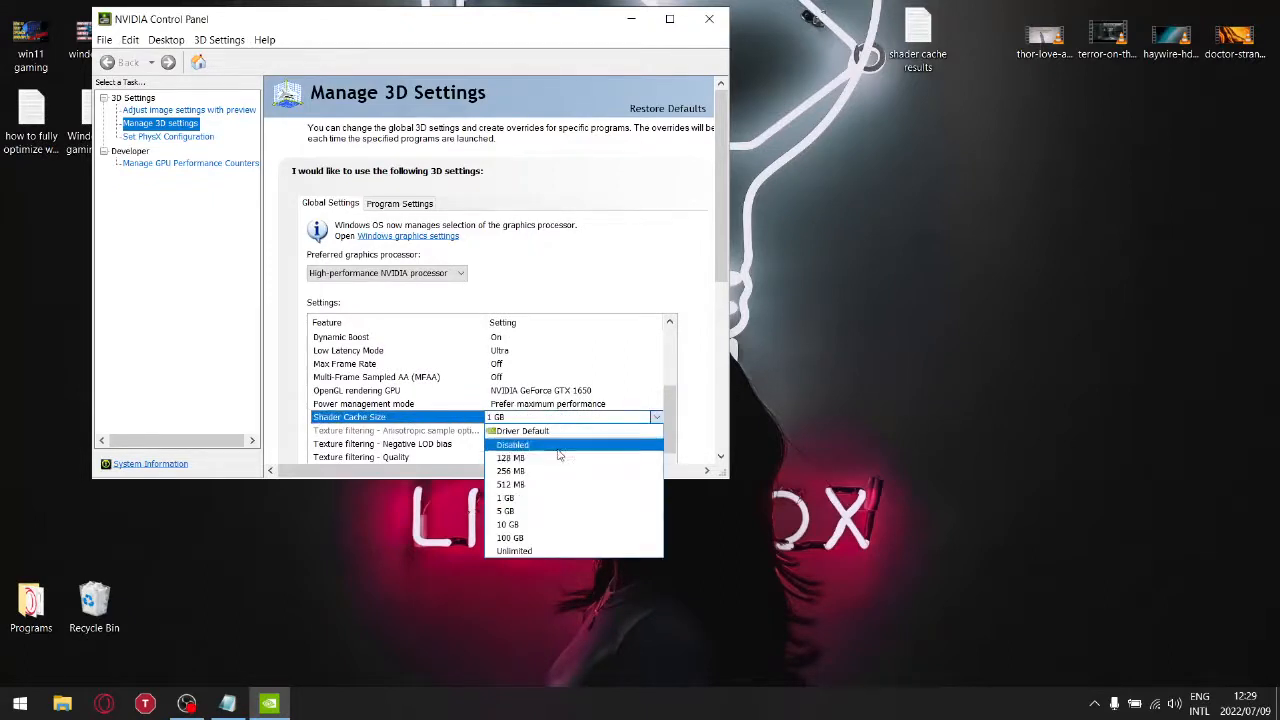
{"action": "mouse_move", "coordinate": [552, 462]}
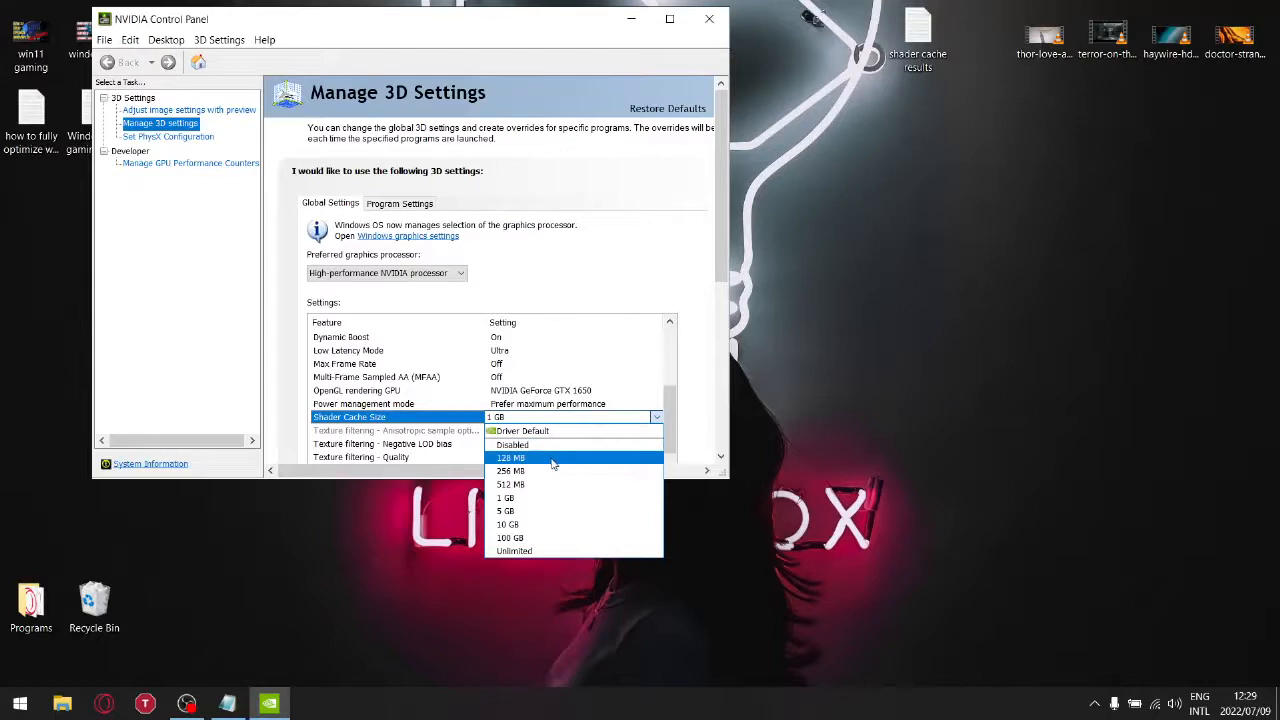
{"action": "mouse_move", "coordinate": [540, 552]}
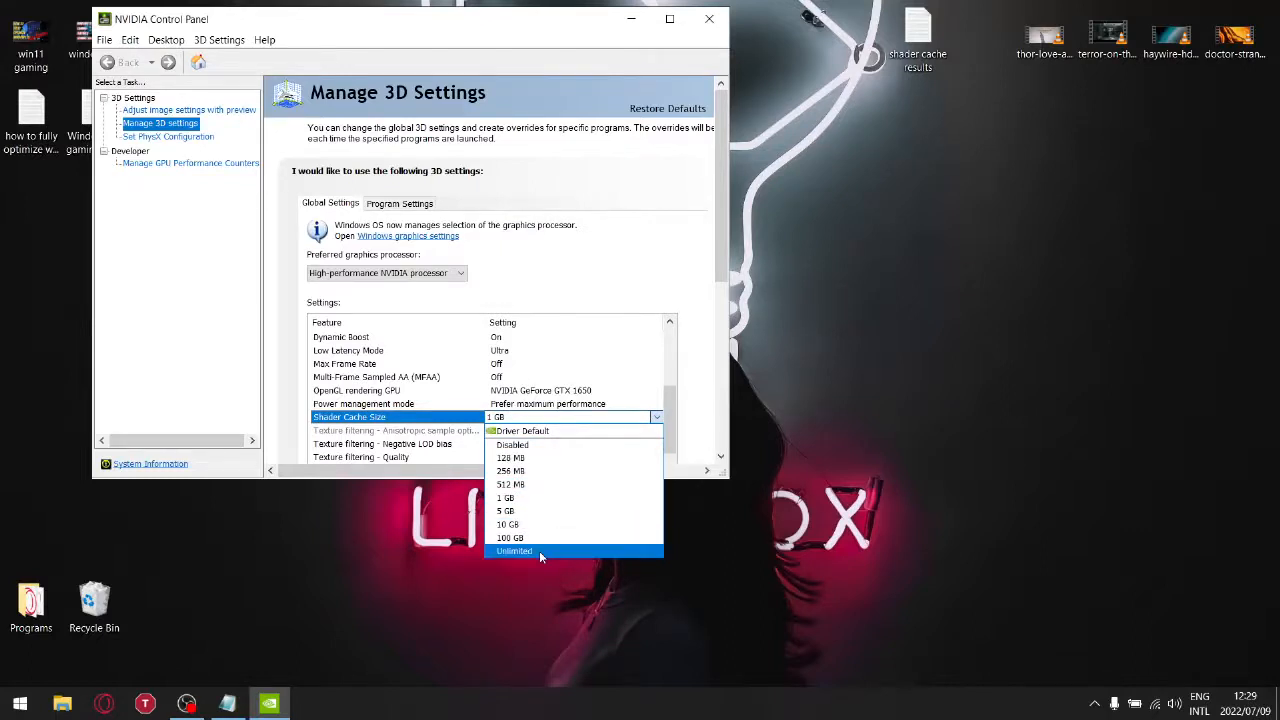
{"action": "mouse_move", "coordinate": [576, 458]}
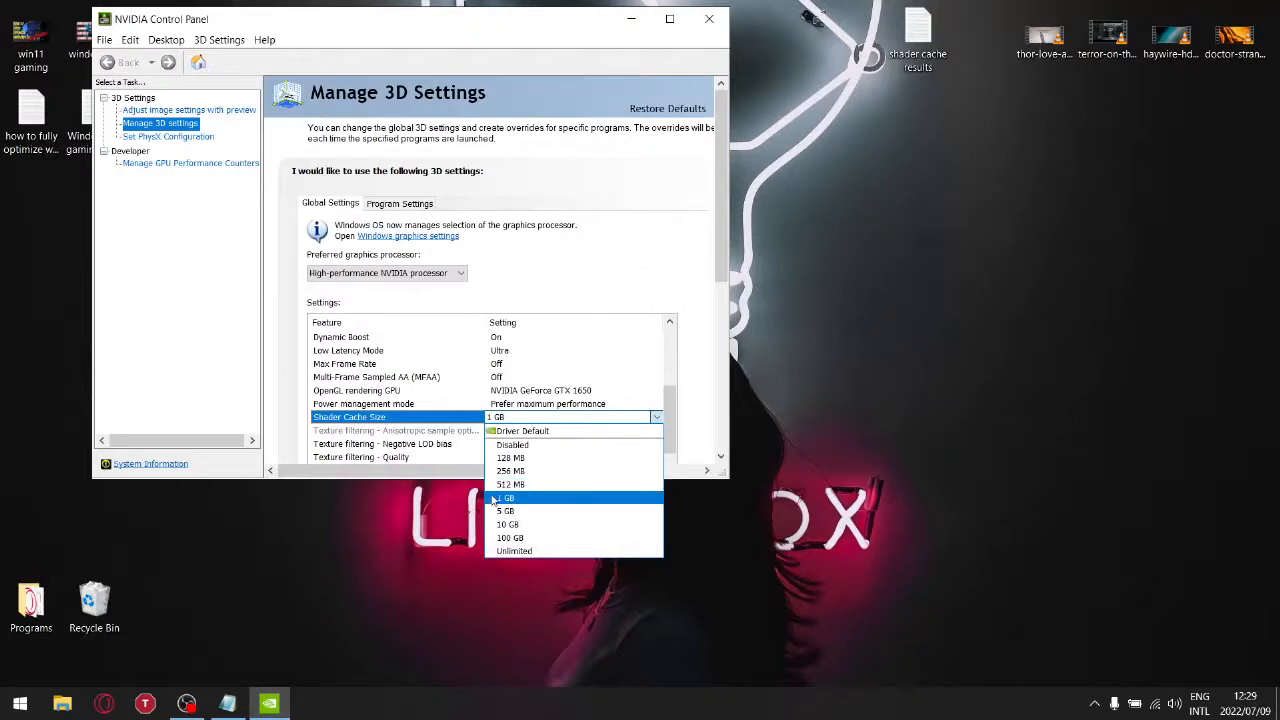
{"action": "mouse_move", "coordinate": [508, 524]}
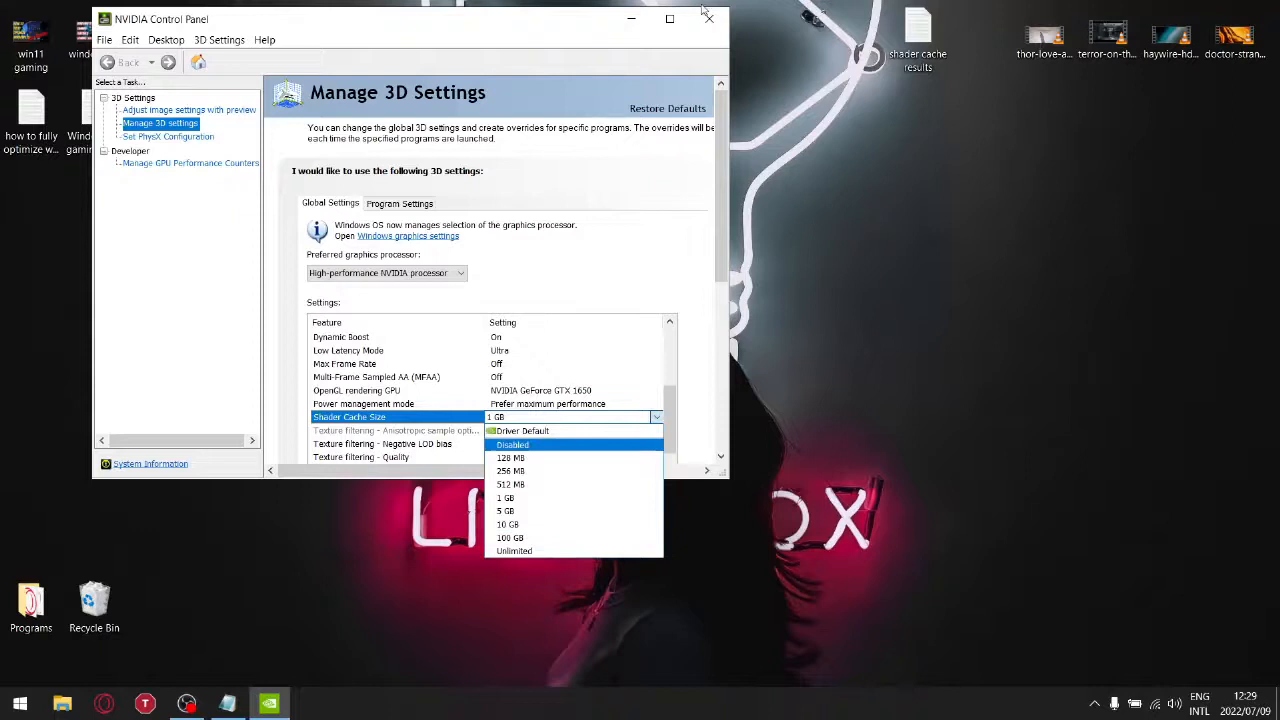
- Close NVIDIA Control Panel so the Windows desktop is showing
{"action": "left_click", "coordinate": [708, 18]}
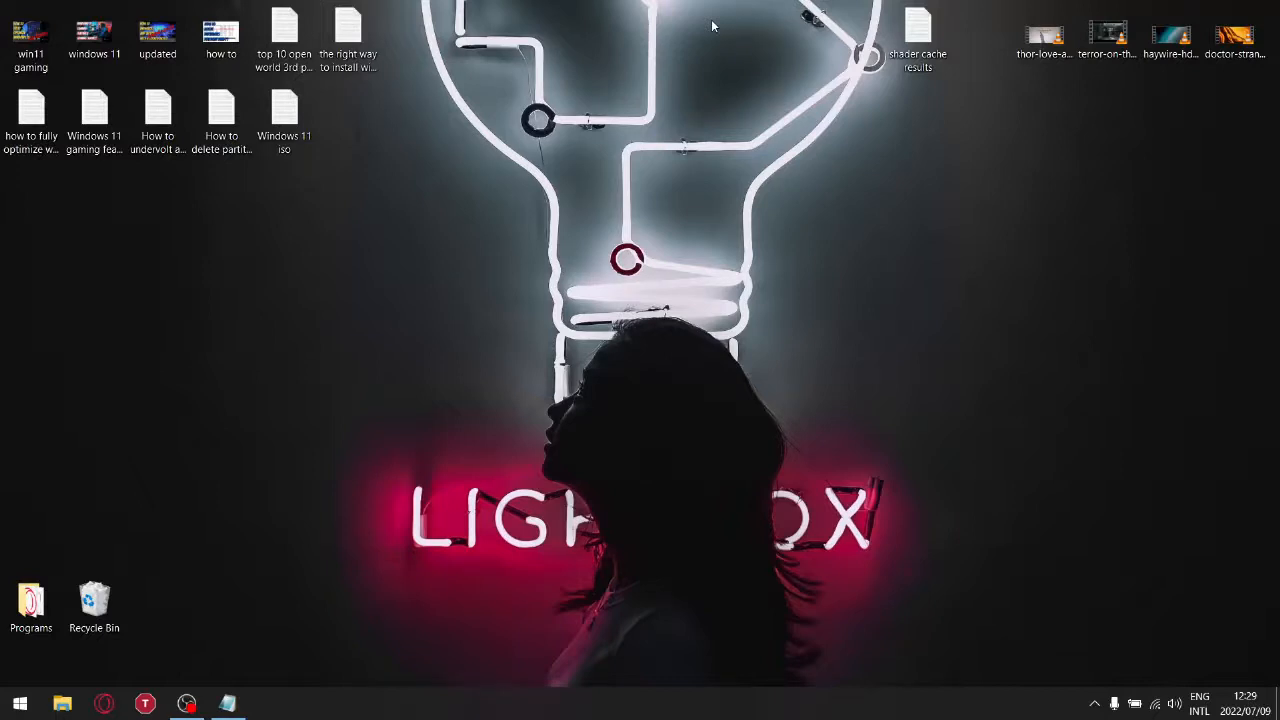
{"action": "mouse_move", "coordinate": [656, 20]}
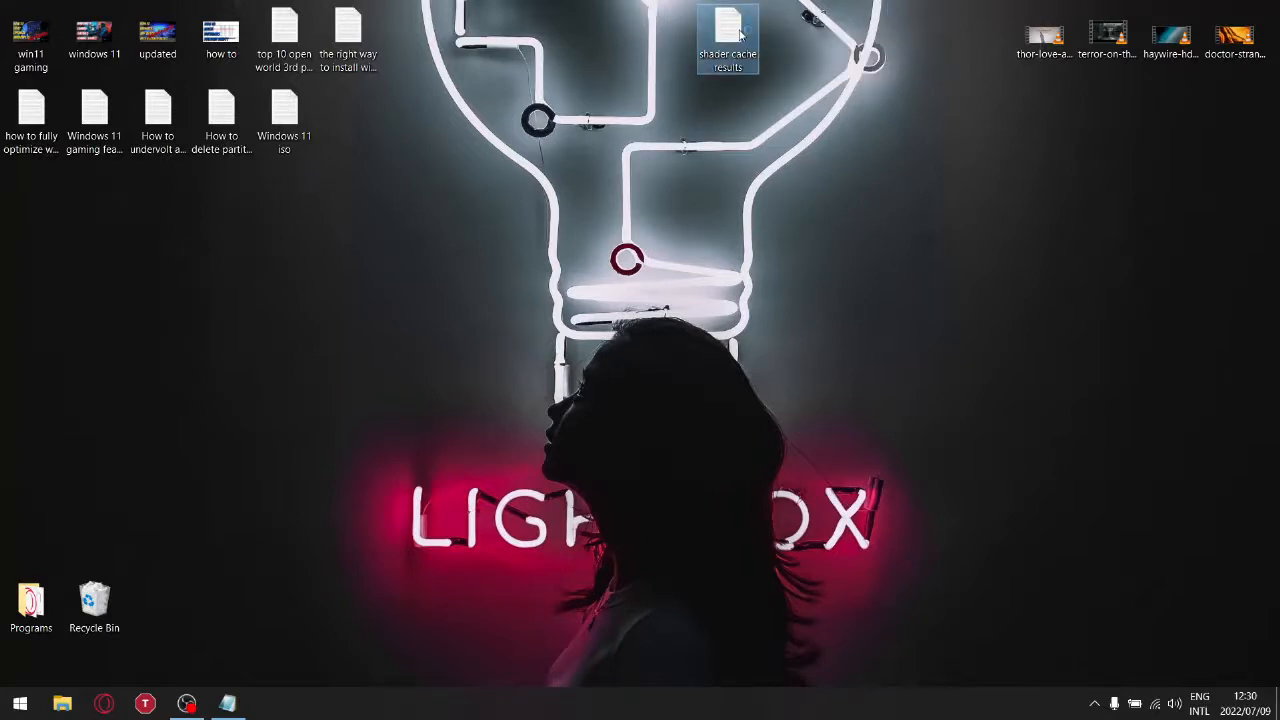
{"action": "double_click", "coordinate": [728, 38]}
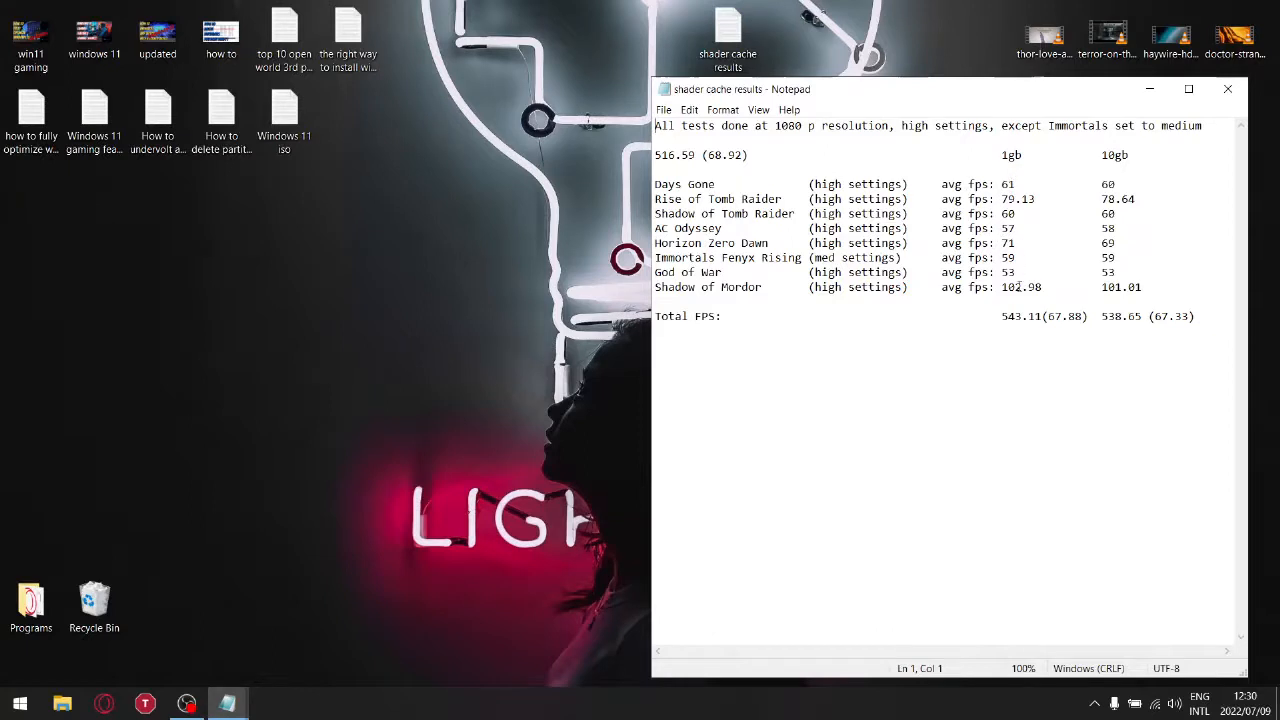
{"action": "mouse_move", "coordinate": [1026, 148]}
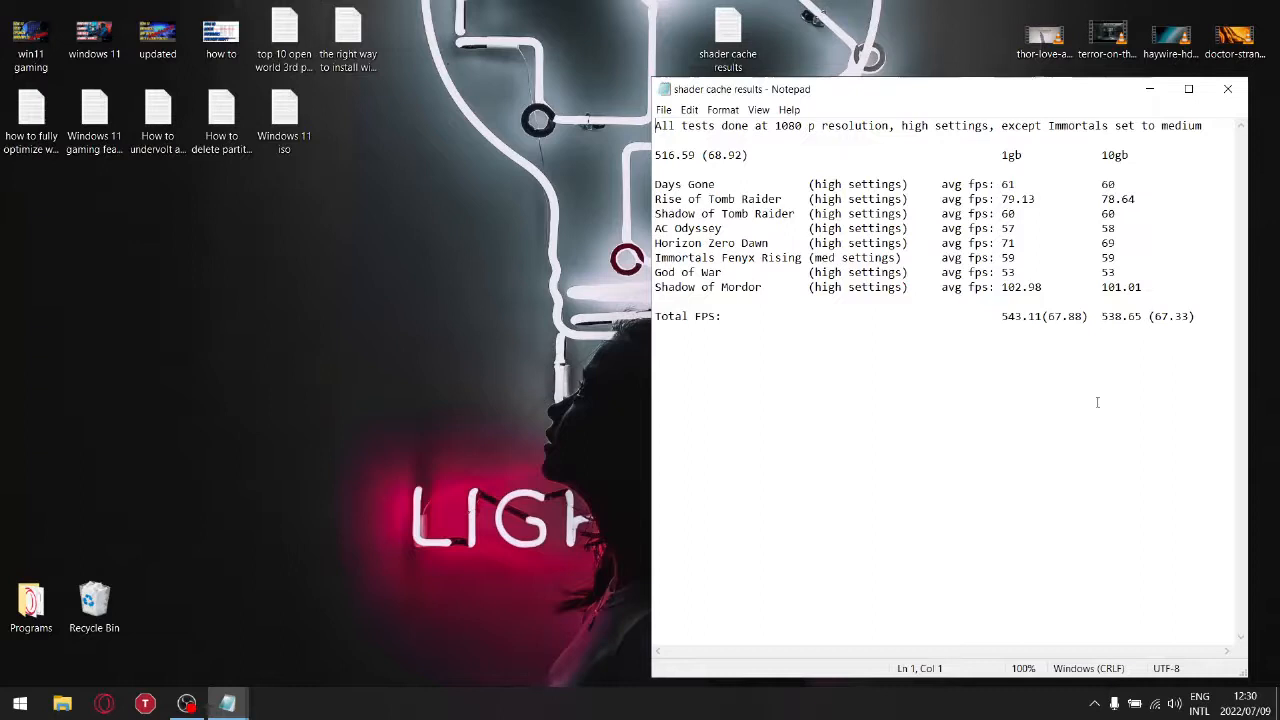
{"action": "mouse_move", "coordinate": [1132, 358]}
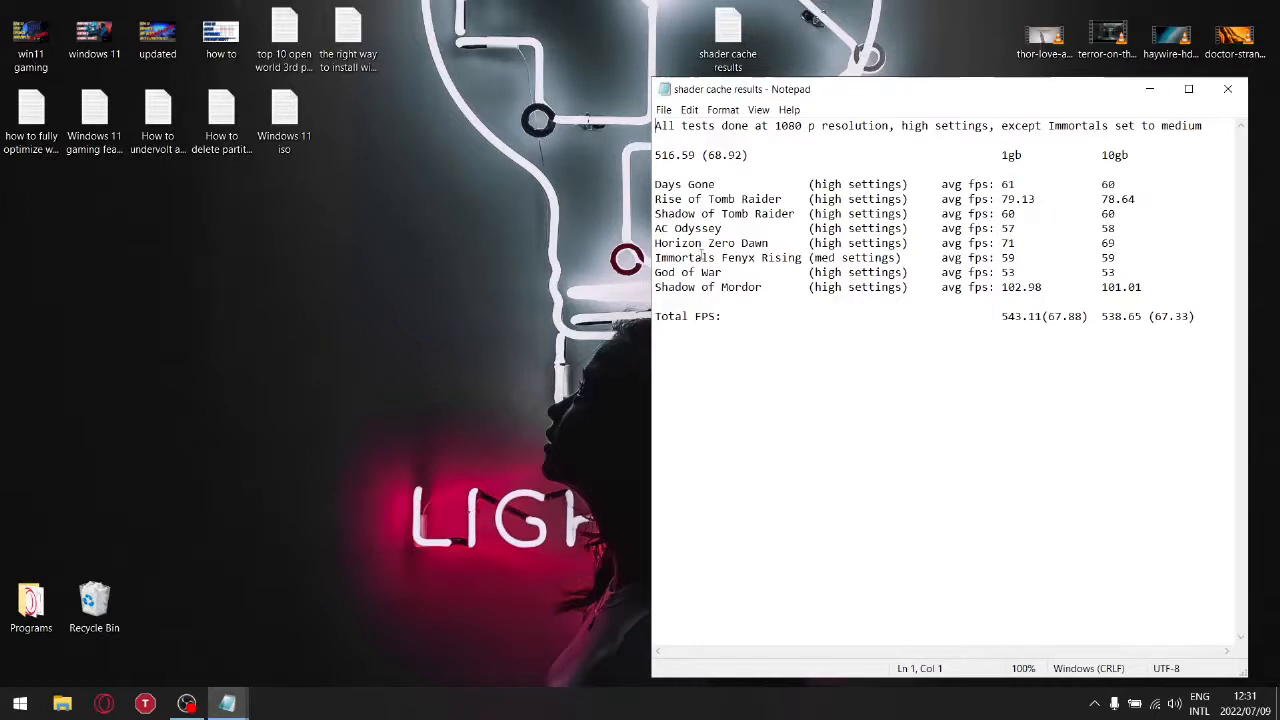
{"action": "mouse_move", "coordinate": [1004, 328]}
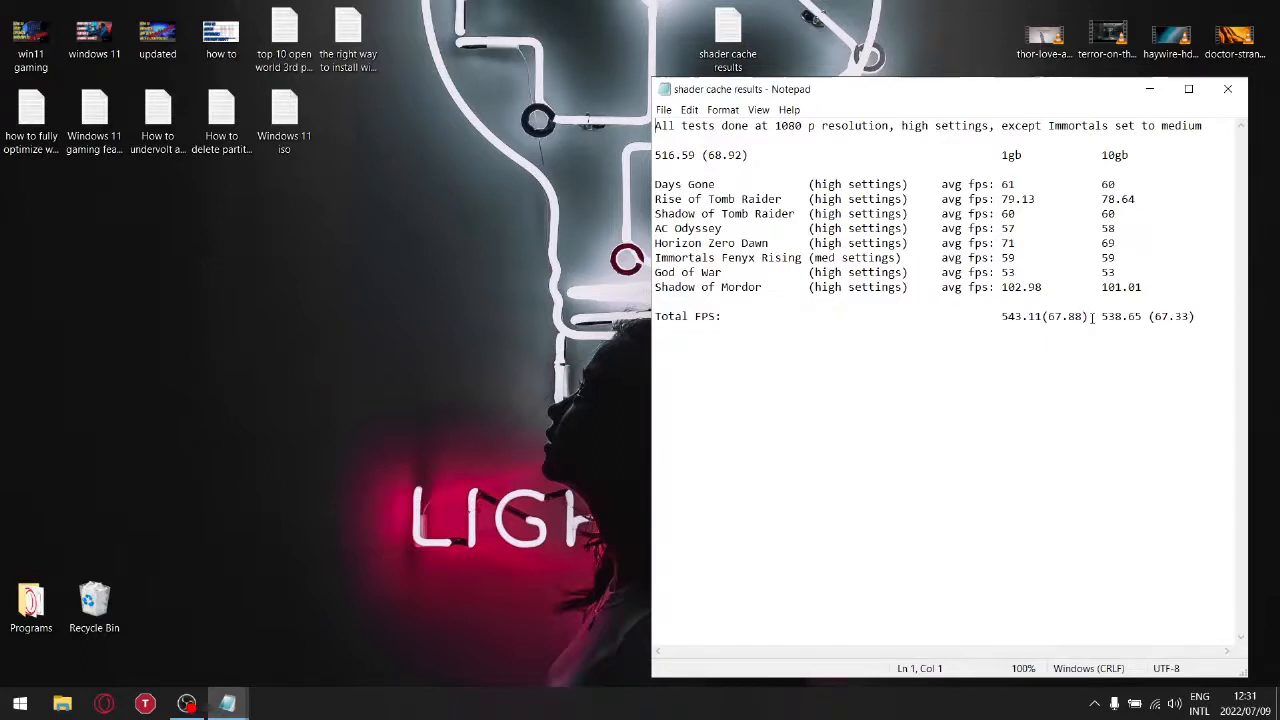
{"action": "left_click", "coordinate": [1228, 88]}
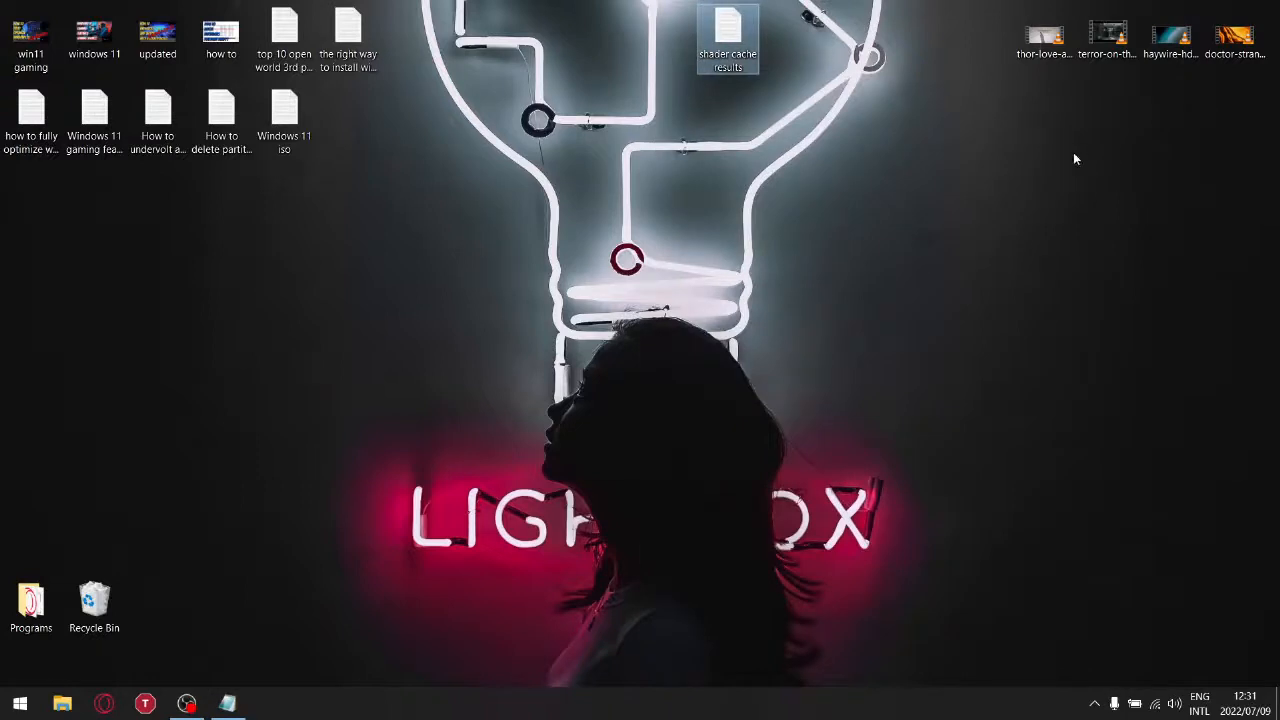